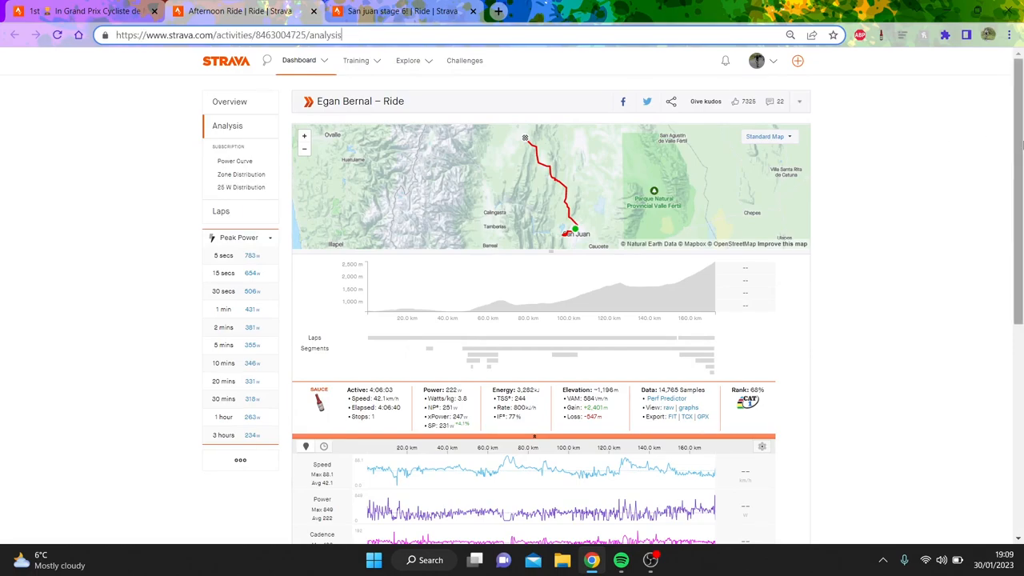
# Scroll the Afternoon Ride analysis down to the speed, power, cadence and temperature charts
pyautogui.scroll(-3)
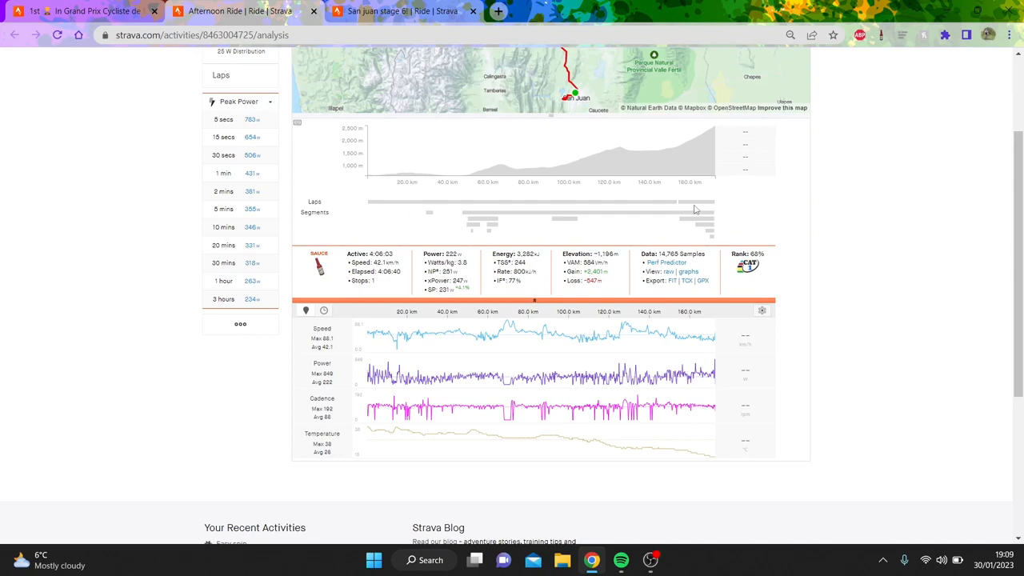
pyautogui.moveTo(693, 206)
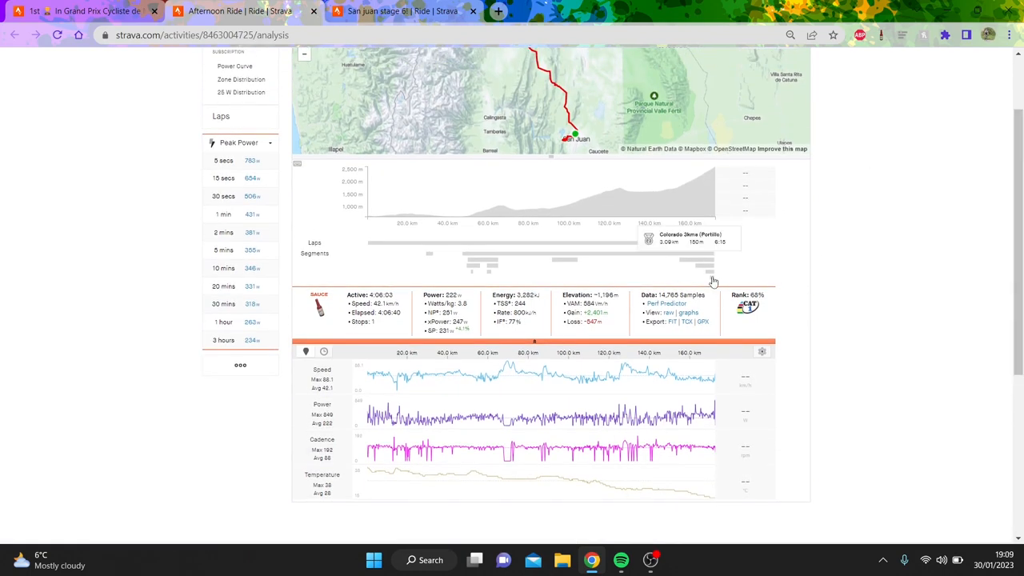
pyautogui.moveTo(701, 250)
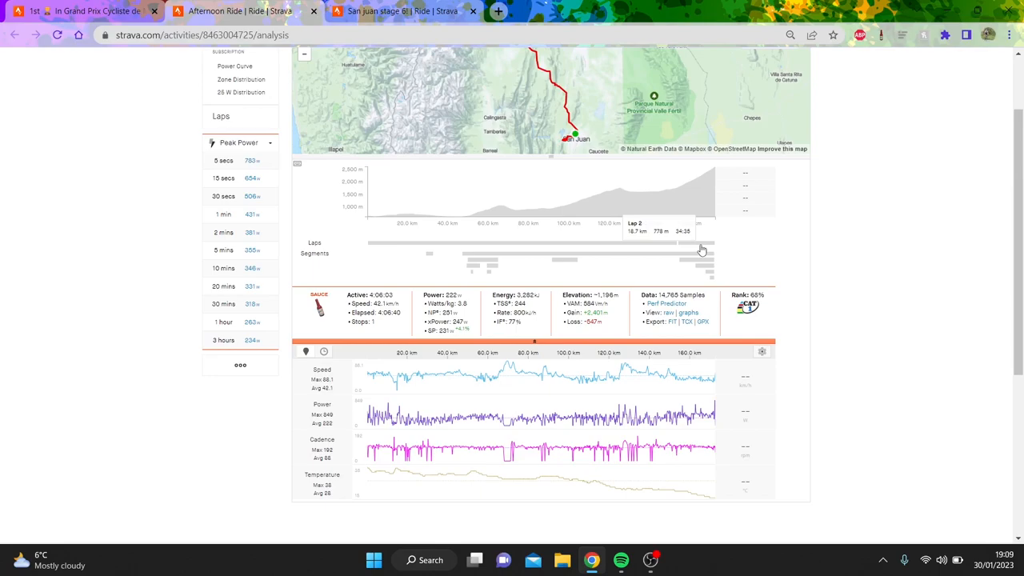
pyautogui.moveTo(697, 251)
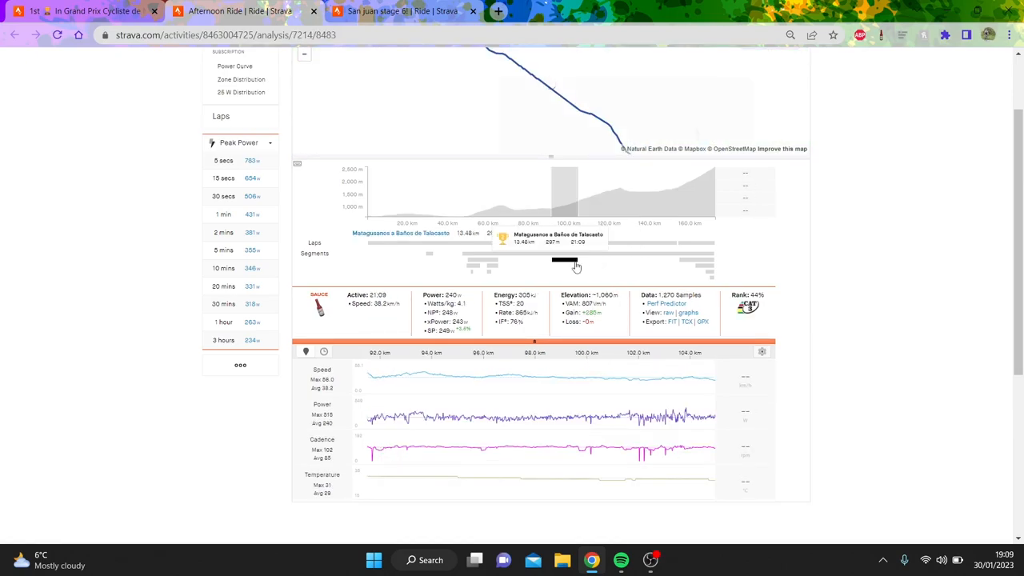
pyautogui.moveTo(621, 210)
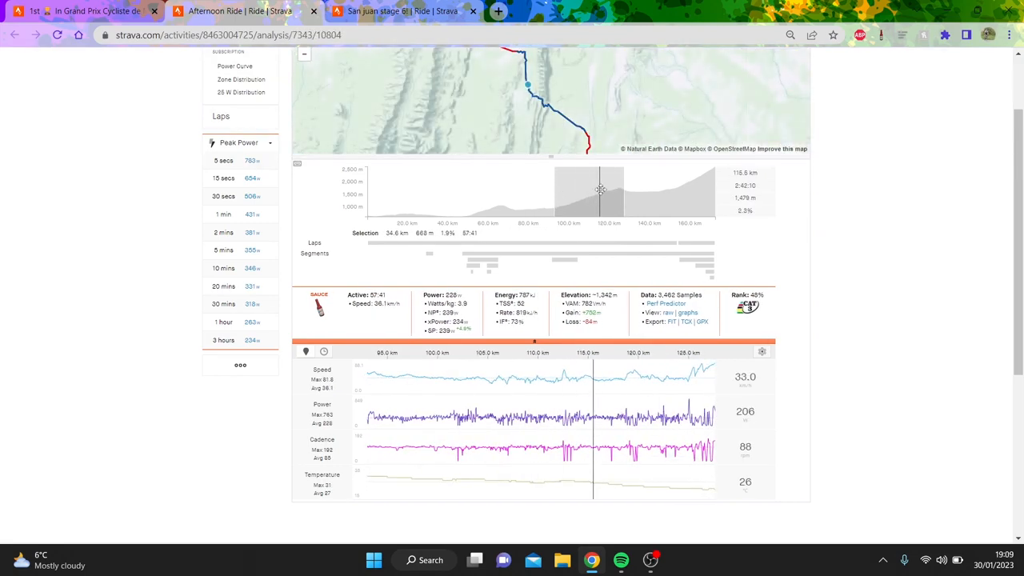
pyautogui.moveTo(615, 189)
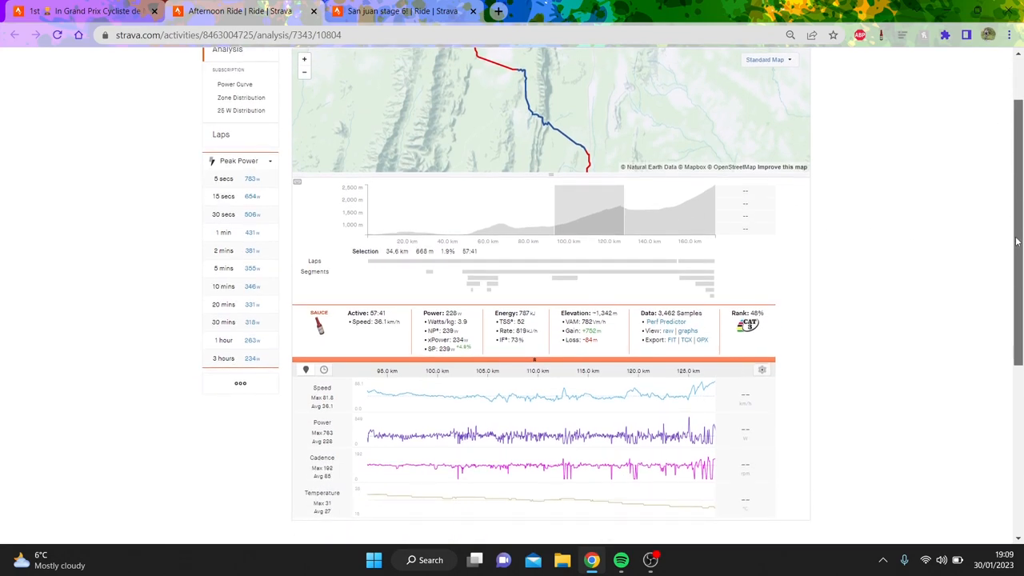
pyautogui.moveTo(672, 223)
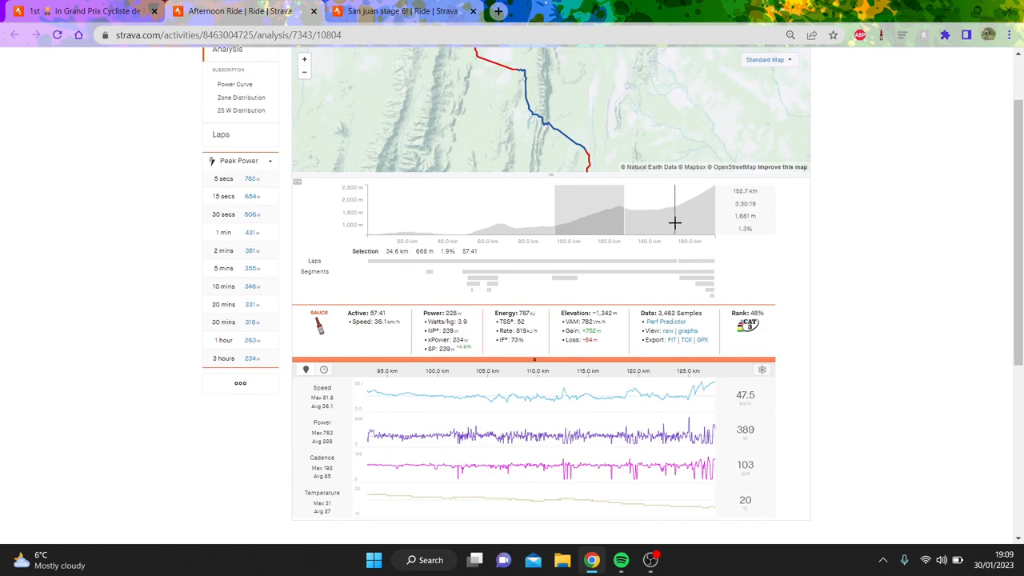
# Select a 14.4 km stretch near the ride's end on the elevation profile
pyautogui.moveTo(675, 211); pyautogui.dragTo(622, 208)
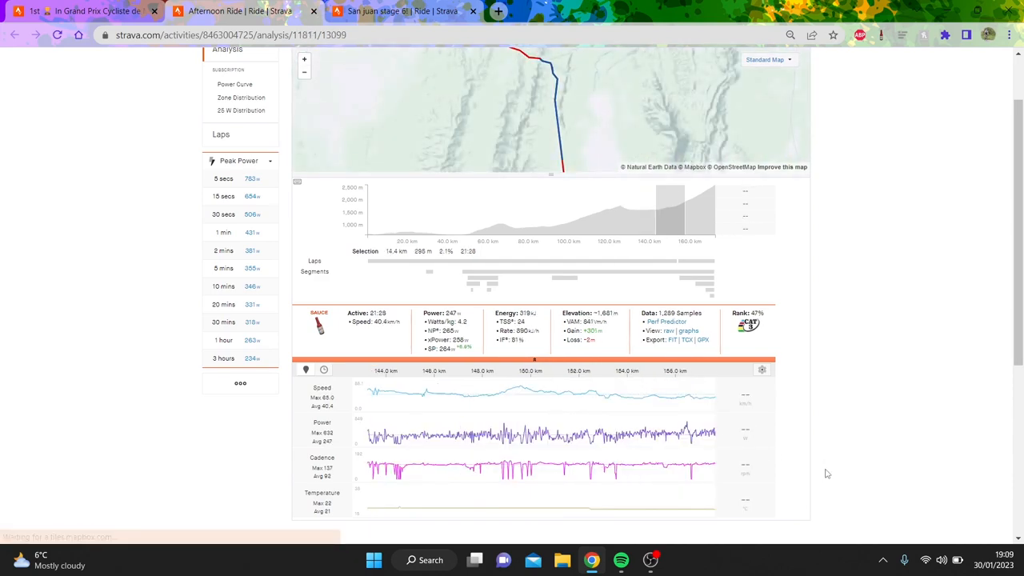
pyautogui.moveTo(553, 389)
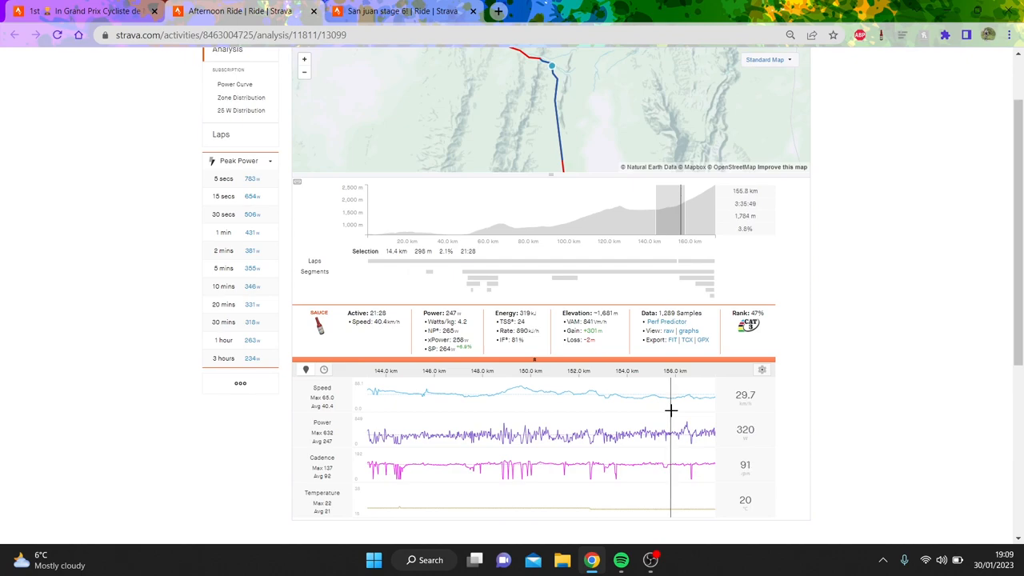
pyautogui.moveTo(698, 267)
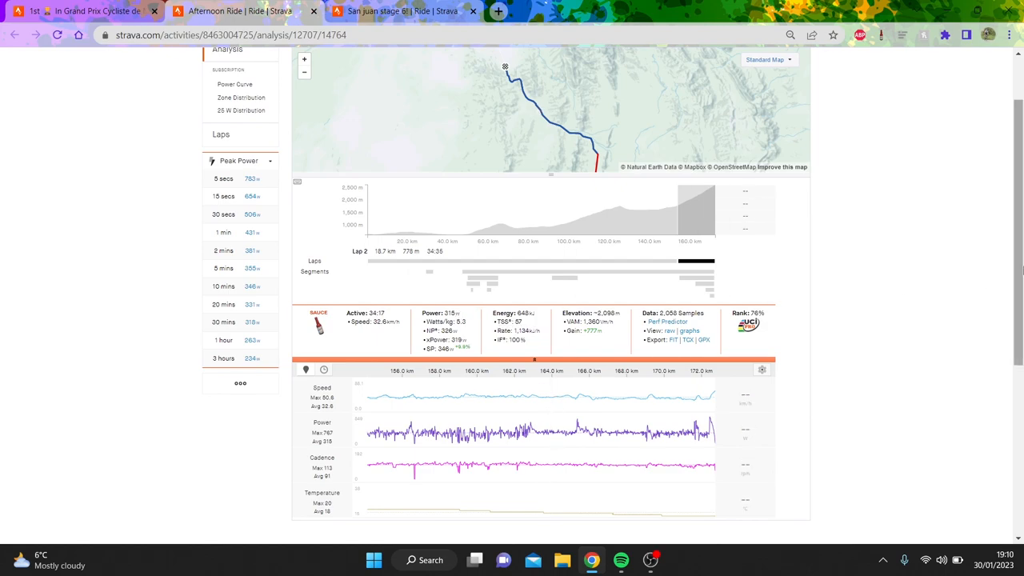
pyautogui.moveTo(541, 255)
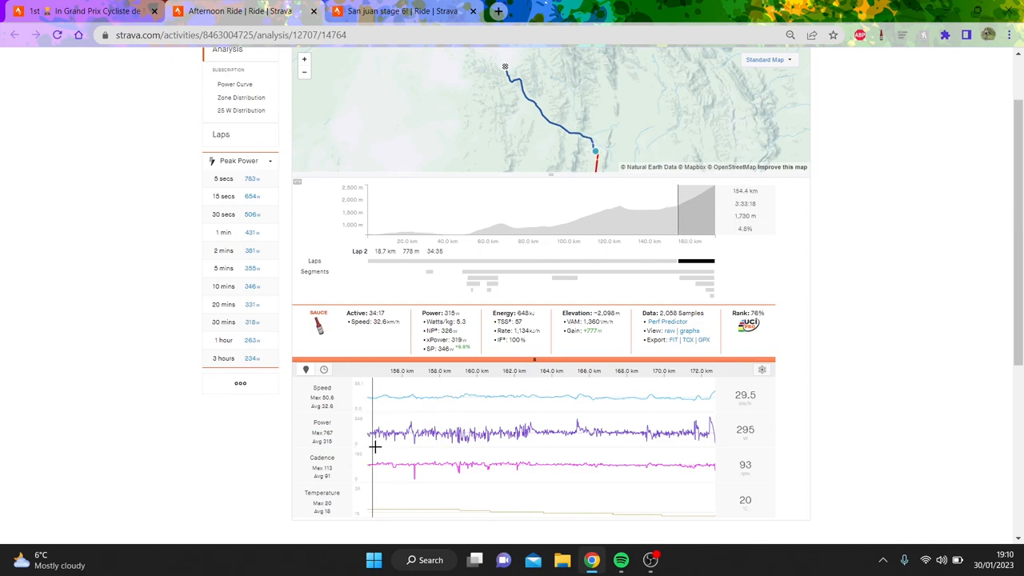
pyautogui.moveTo(381, 447)
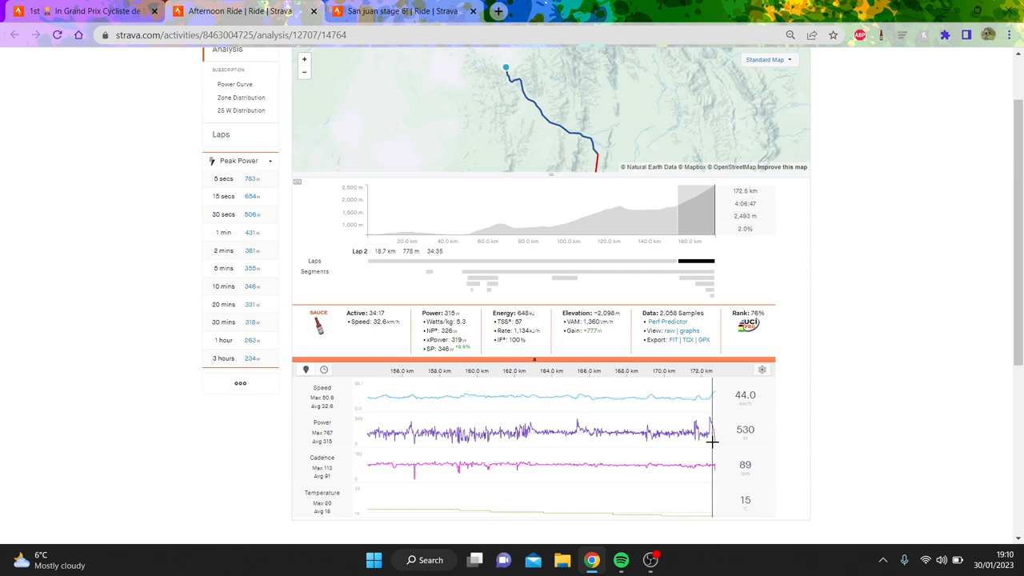
pyautogui.moveTo(650, 480)
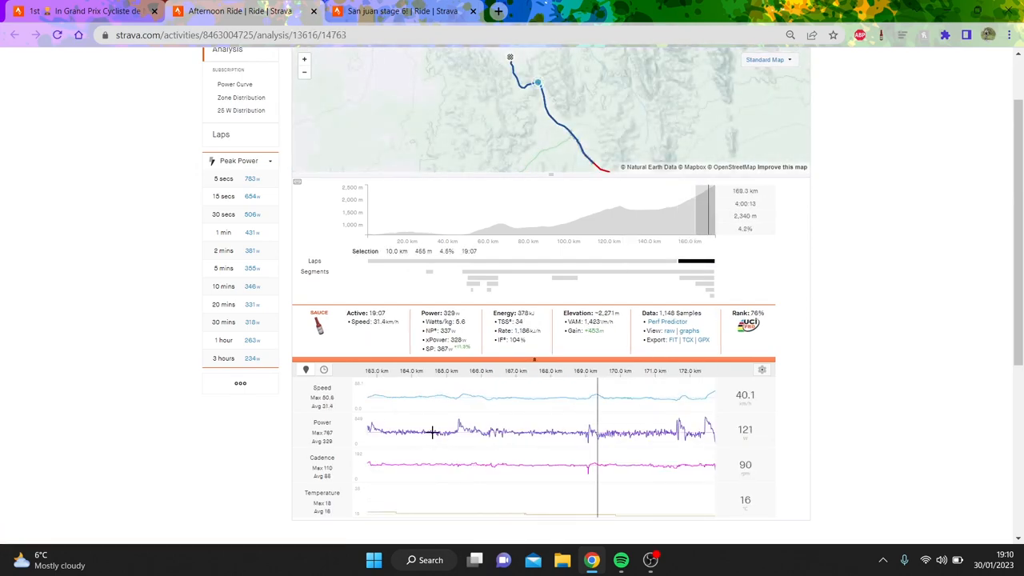
pyautogui.moveTo(680, 404)
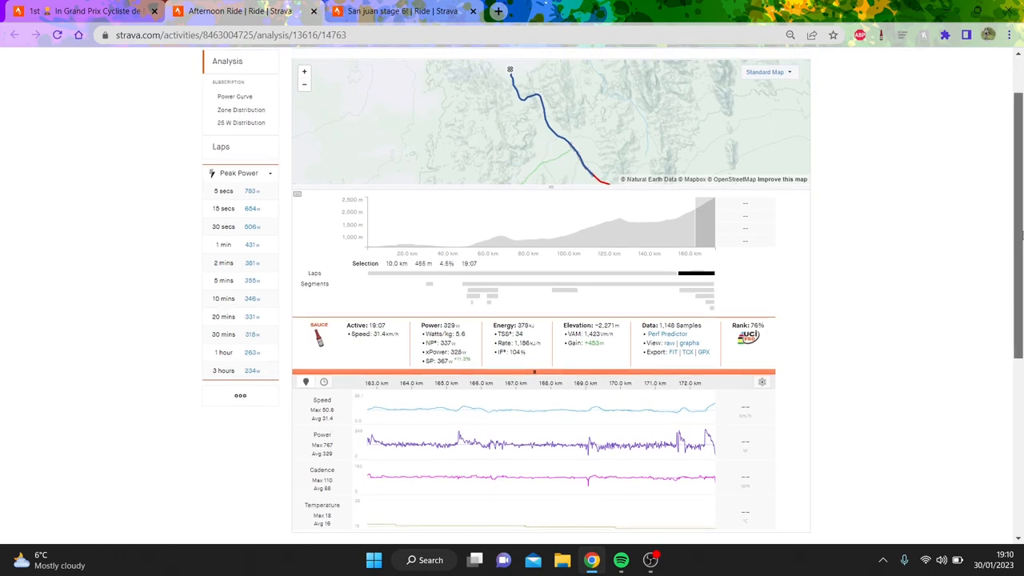
# Scroll to review the stats of the 10.0 km final stretch
pyautogui.scroll(-3)
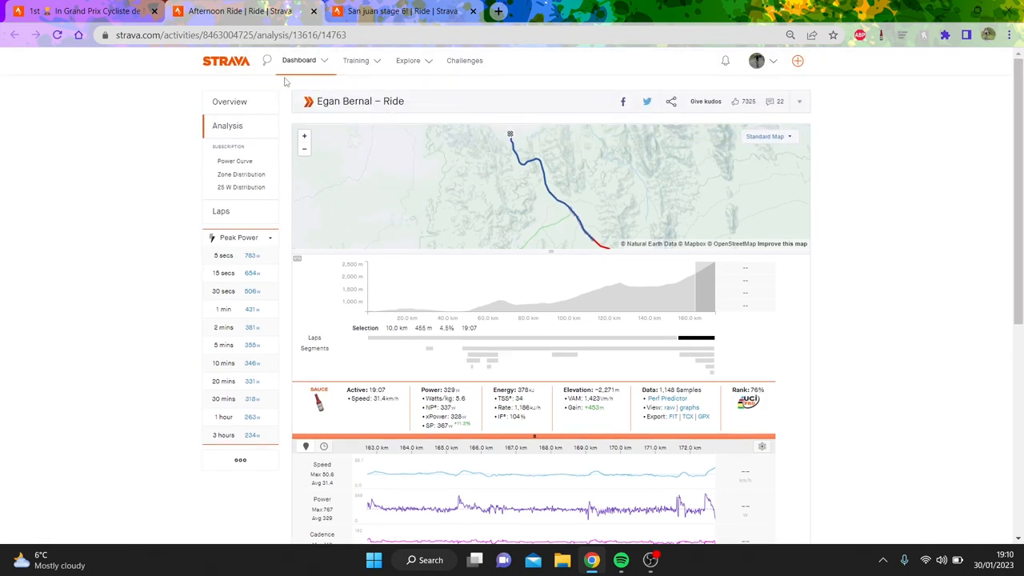
# Return to the ride overview and switch to the Grand Prix Cycliste de Marseille ride
pyautogui.click(230, 102)
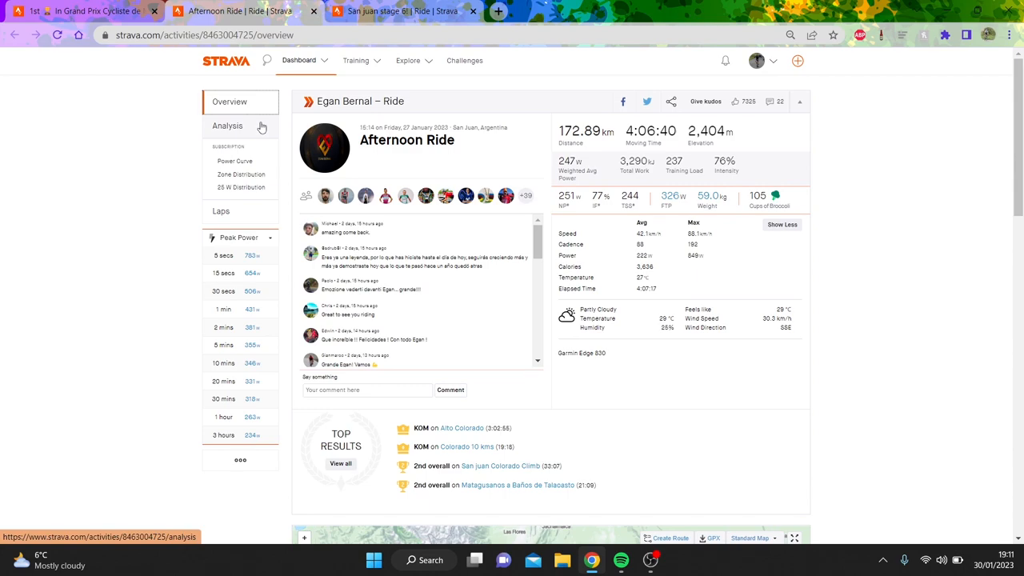
pyautogui.click(227, 125)
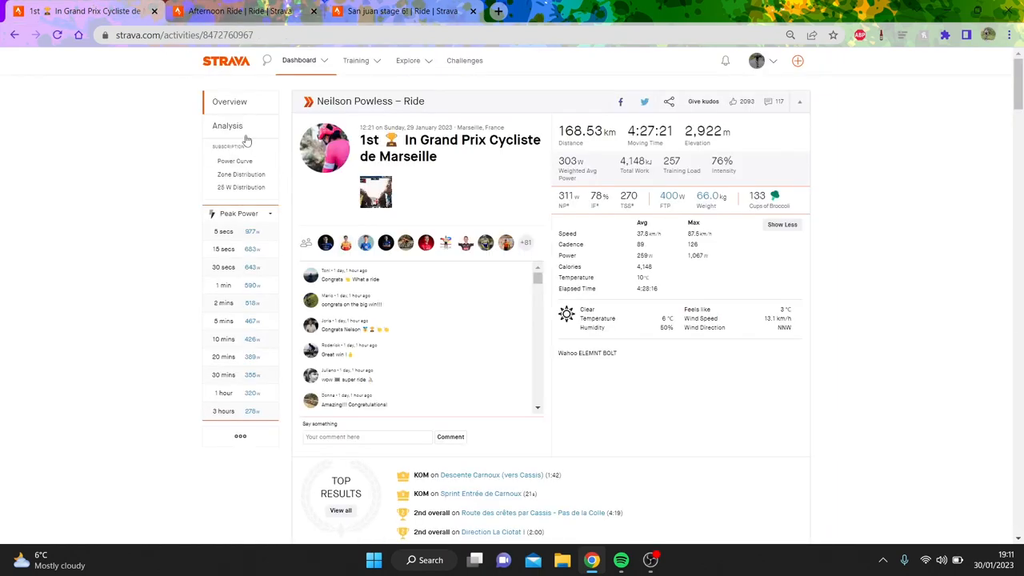
# Show the Marseille ride's whole-ride analysis with its charts, clearing any segment selection
pyautogui.click(227, 125)
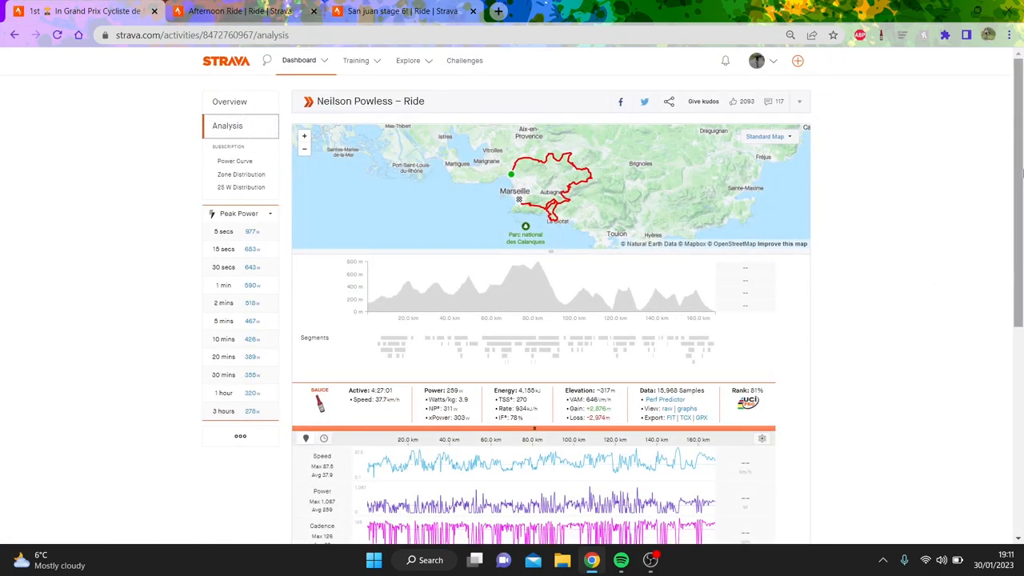
pyautogui.scroll(-3)
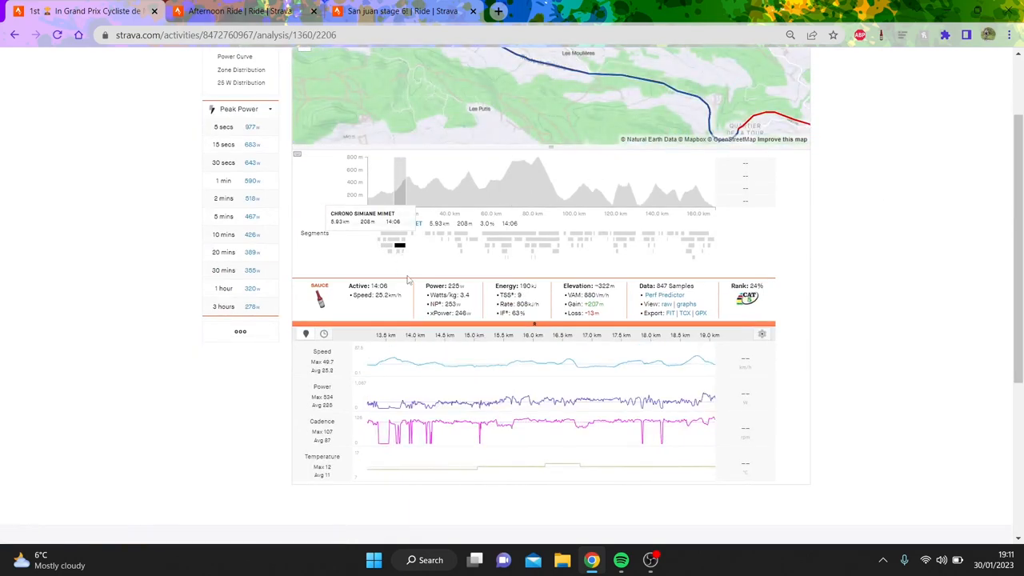
pyautogui.moveTo(429, 237)
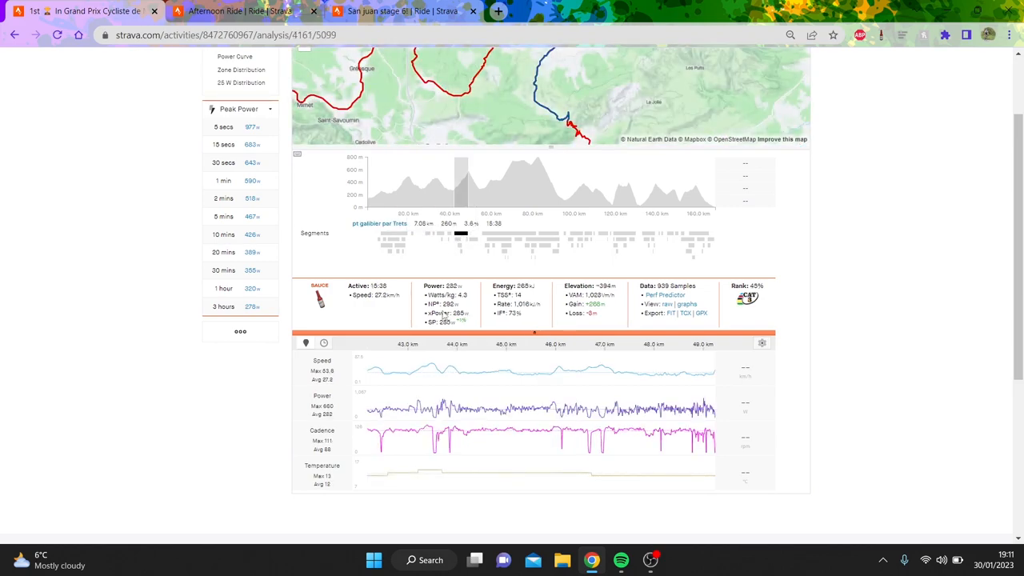
pyautogui.moveTo(506, 246)
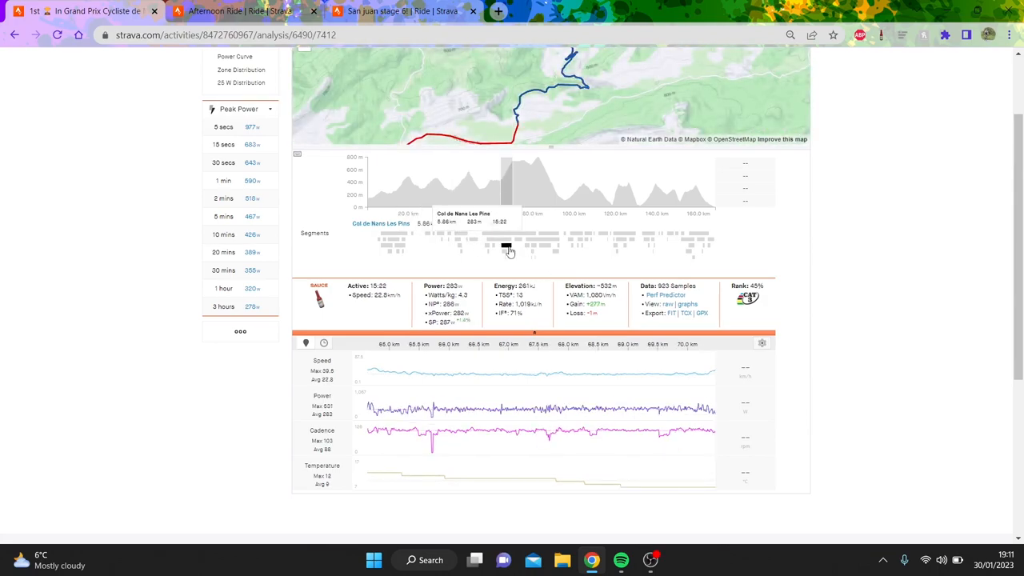
pyautogui.moveTo(682, 440)
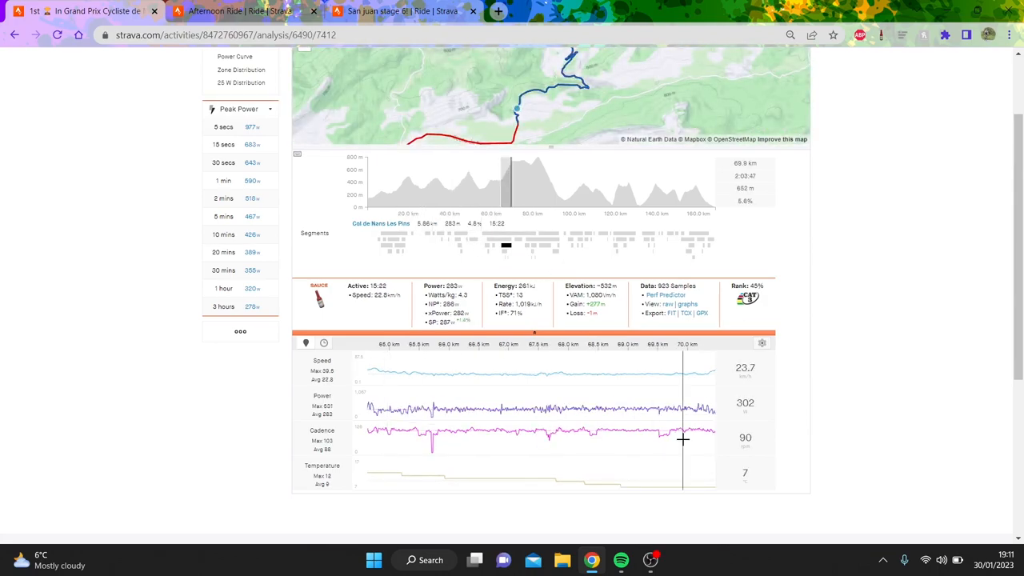
pyautogui.moveTo(570, 241)
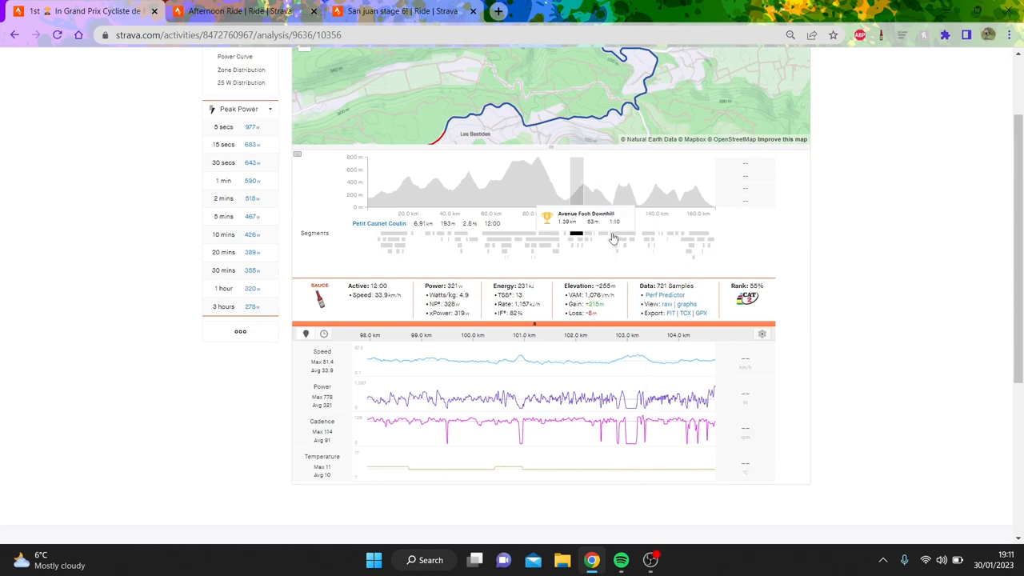
pyautogui.click(614, 234)
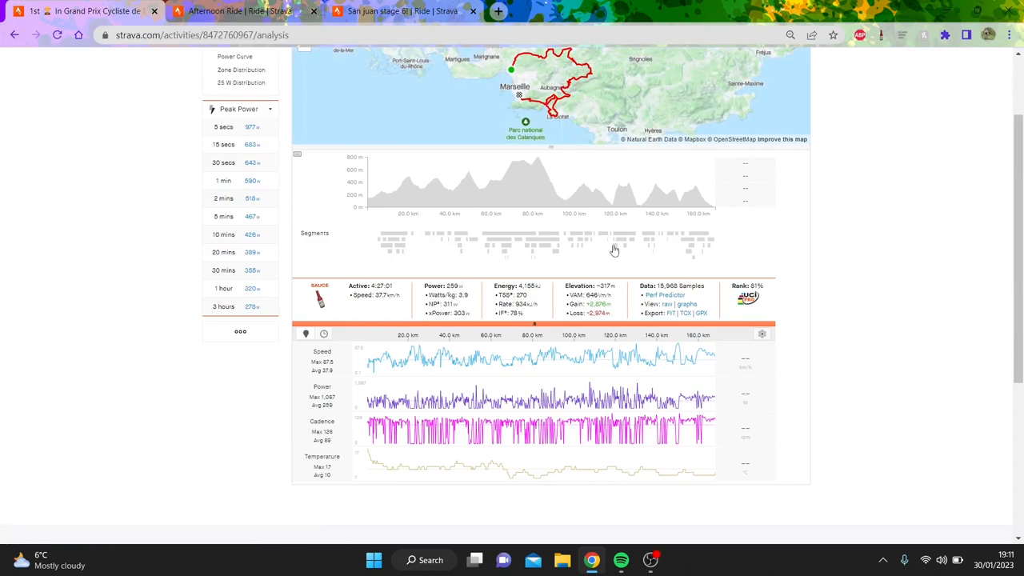
# Select a late climb segment, about 14 minutes at roughly 400 W
pyautogui.click(224, 198)
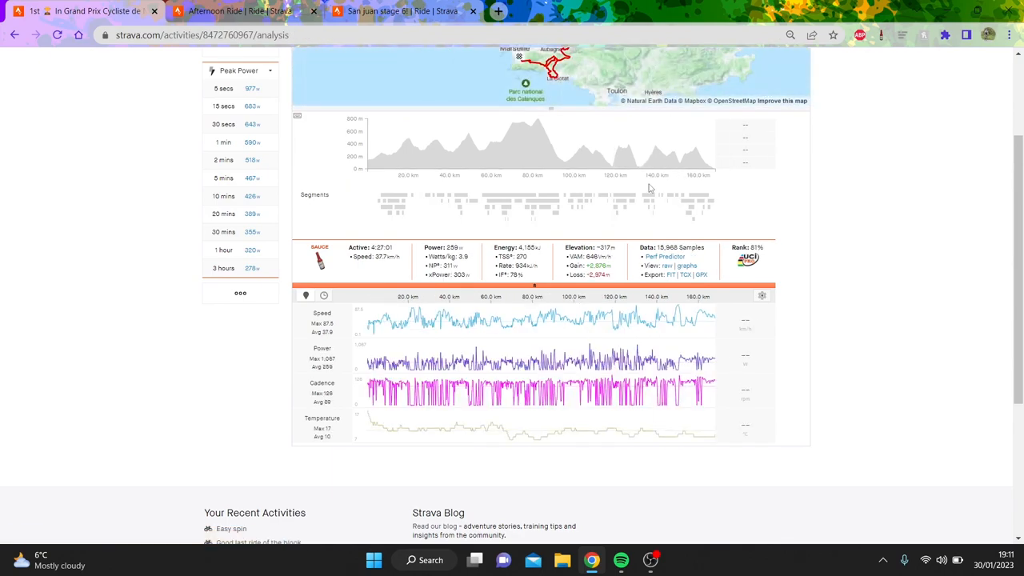
pyautogui.click(643, 196)
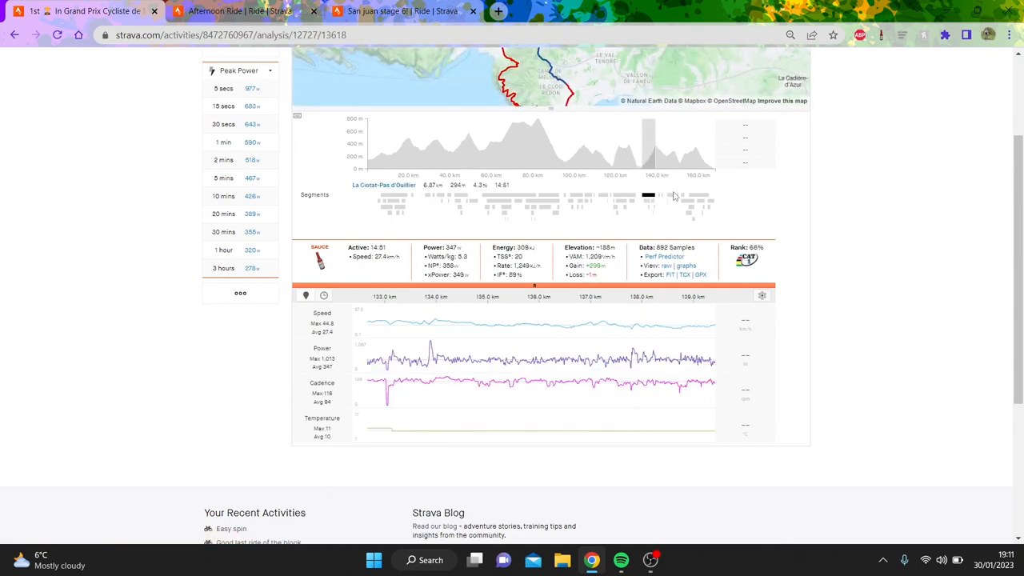
pyautogui.moveTo(672, 199)
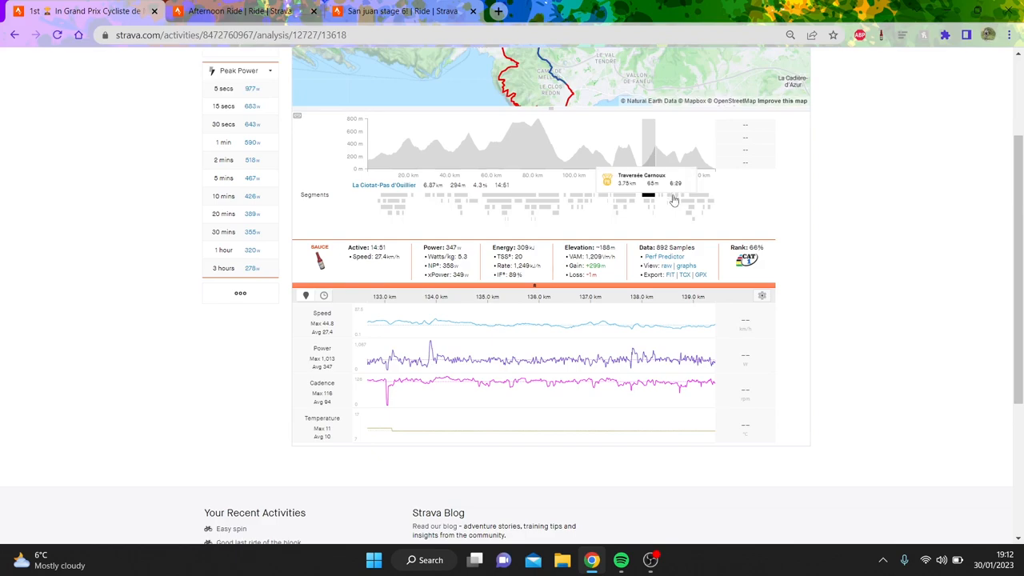
pyautogui.click(669, 198)
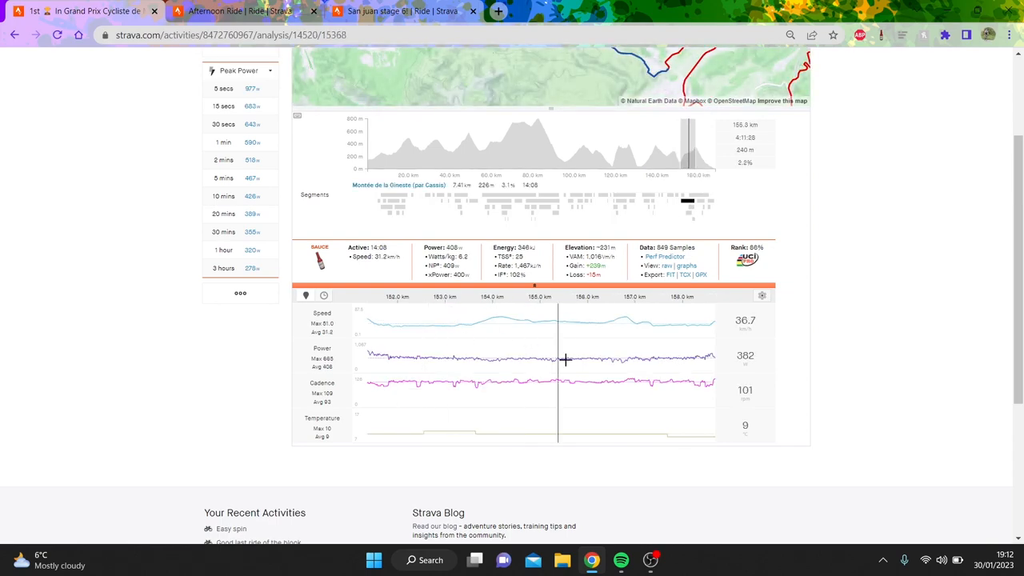
pyautogui.moveTo(581, 367)
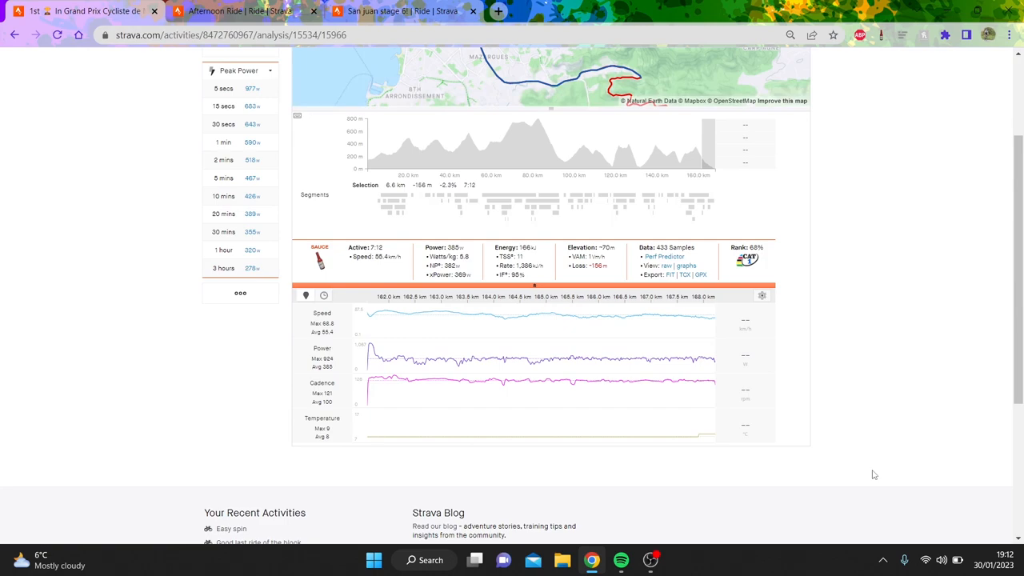
pyautogui.moveTo(396, 320)
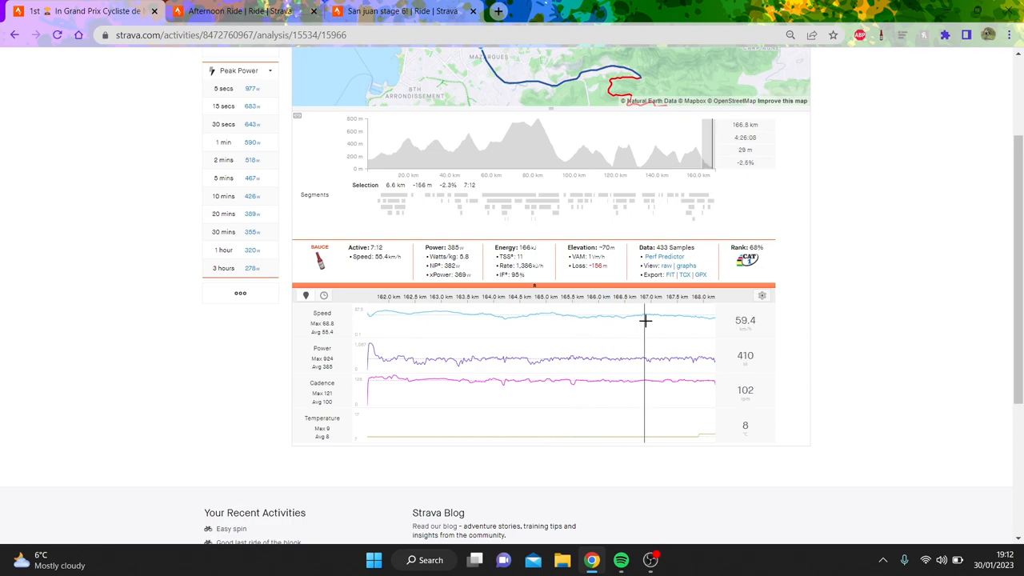
pyautogui.moveTo(566, 331)
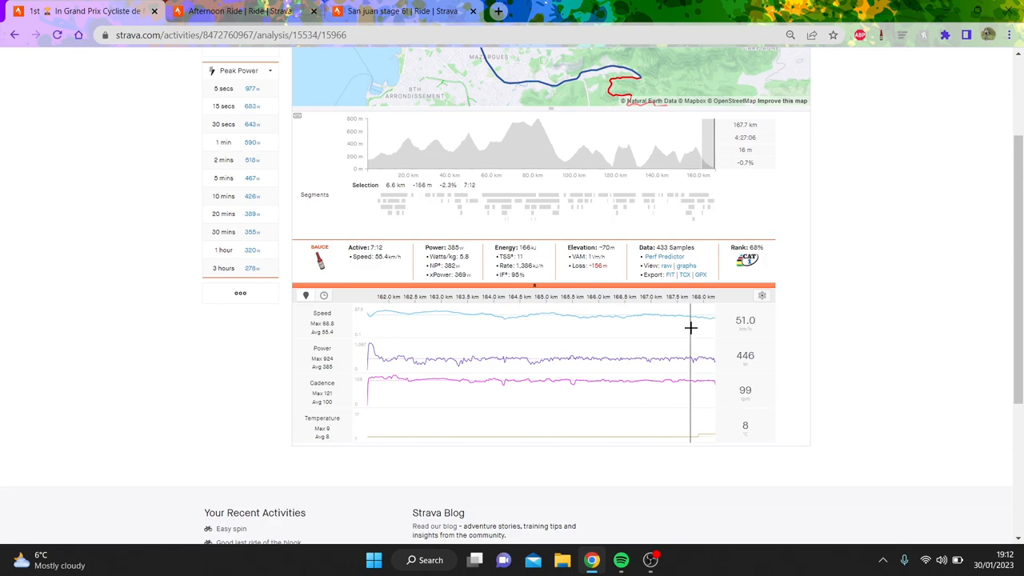
pyautogui.moveTo(509, 186)
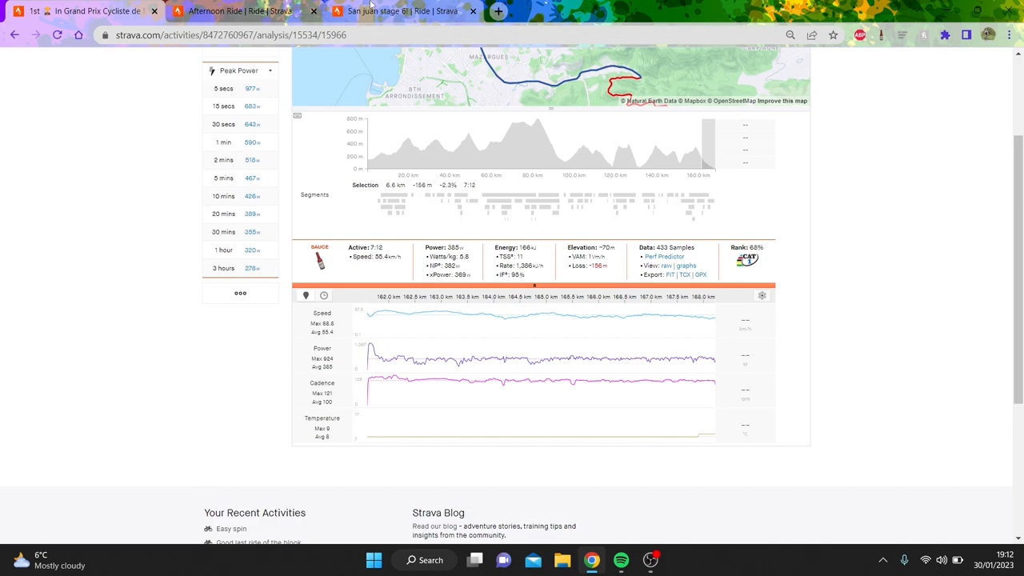
# Switch to the San Juan stage 6 ride tab
pyautogui.click(397, 12)
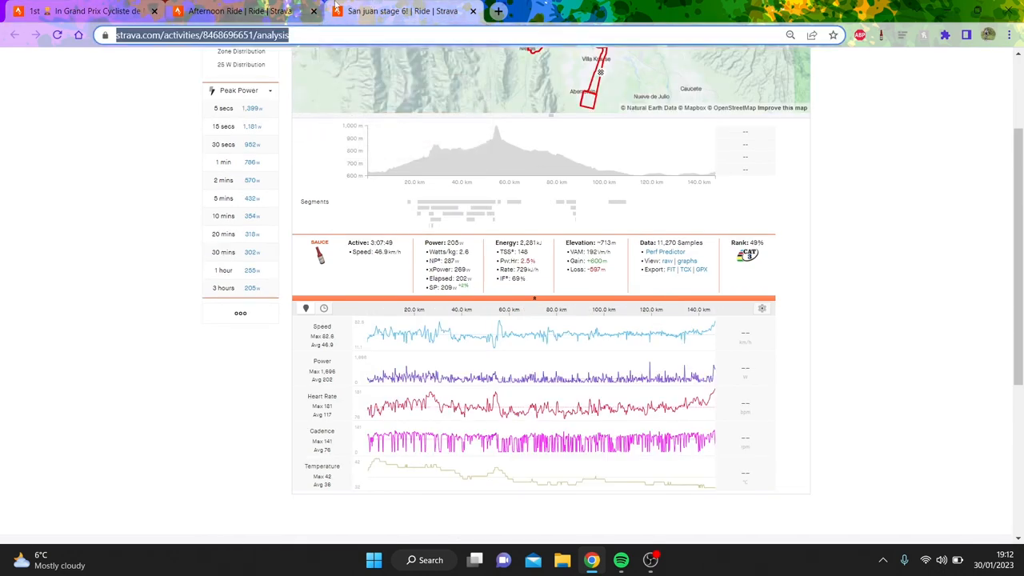
pyautogui.moveTo(568, 394)
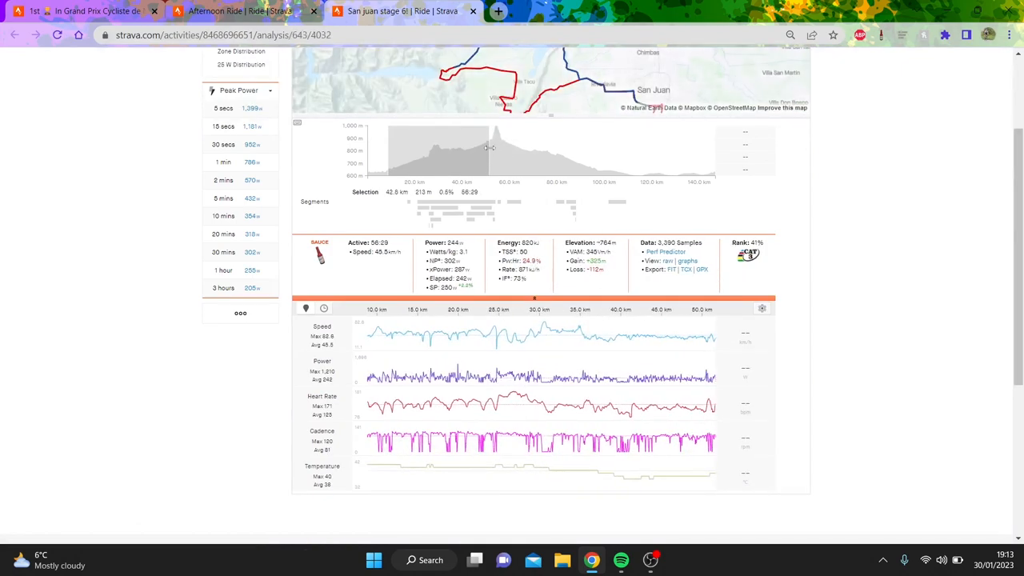
pyautogui.moveTo(535, 184)
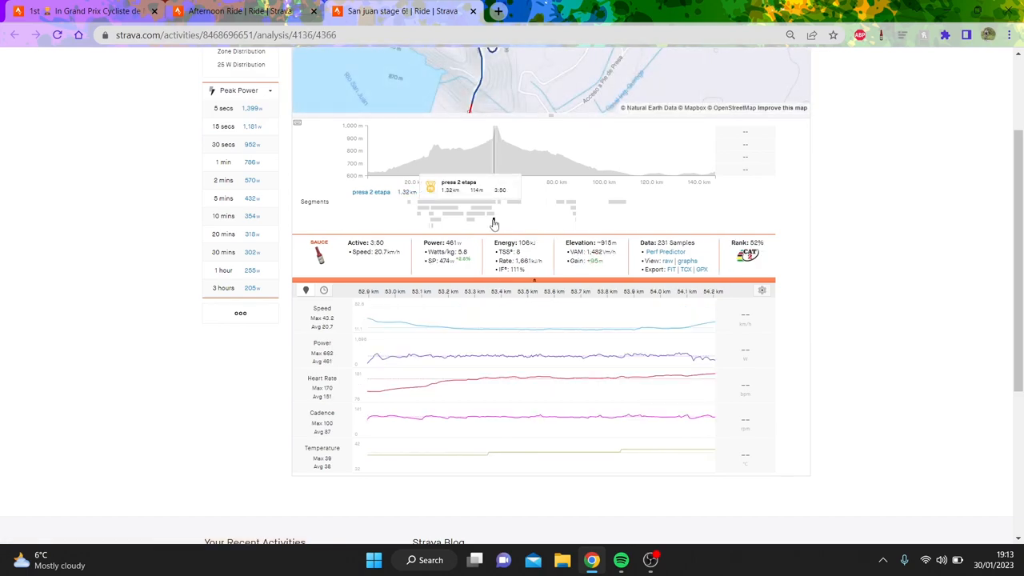
pyautogui.moveTo(678, 390)
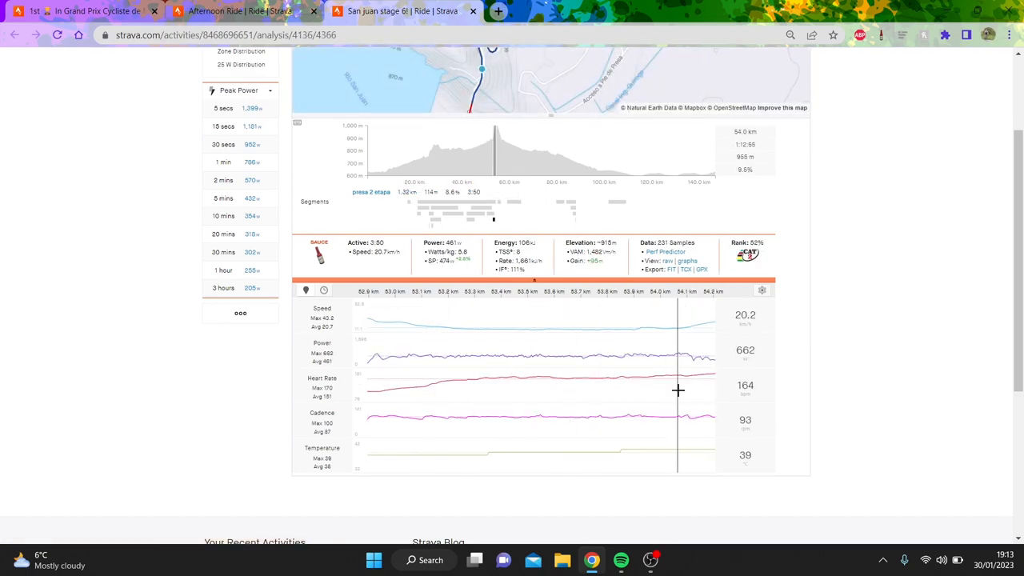
pyautogui.moveTo(707, 397)
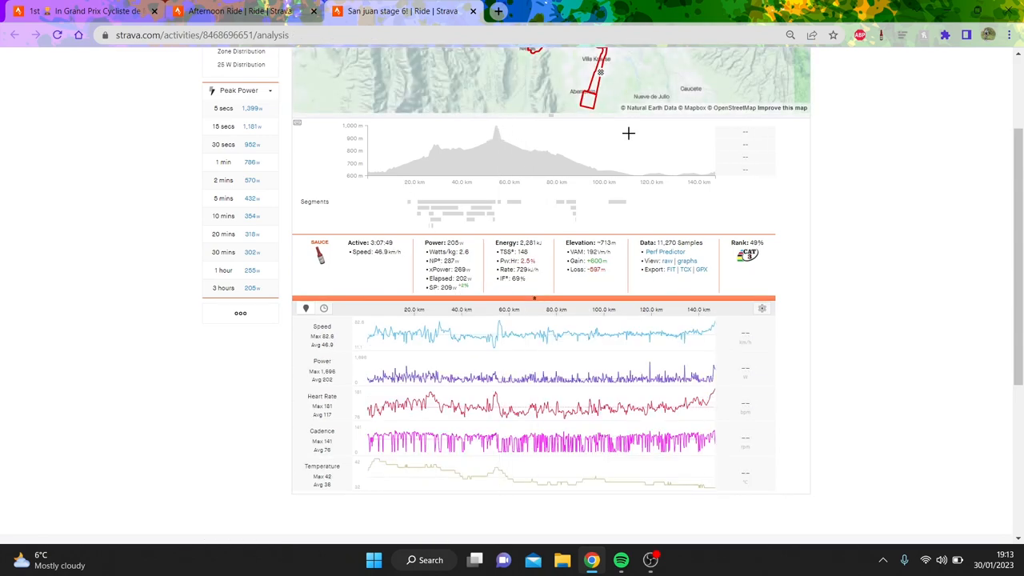
pyautogui.moveTo(499, 147); pyautogui.dragTo(689, 148)
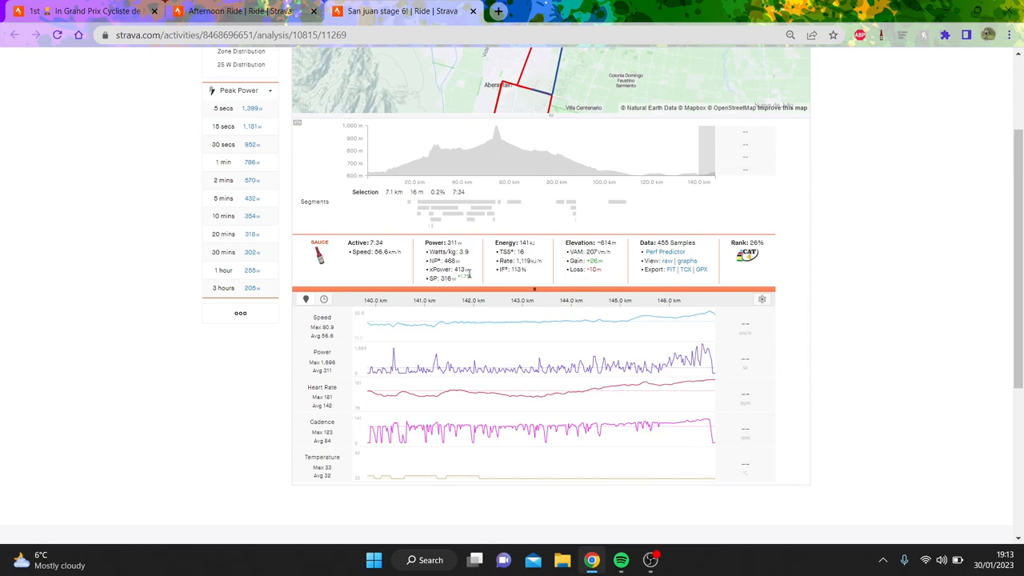
pyautogui.moveTo(983, 256)
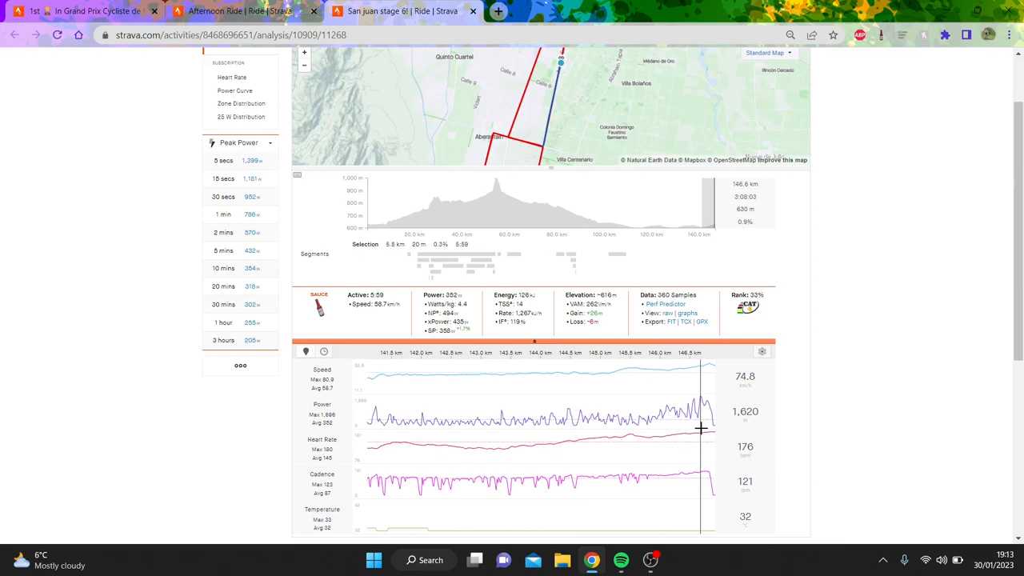
pyautogui.moveTo(658, 429)
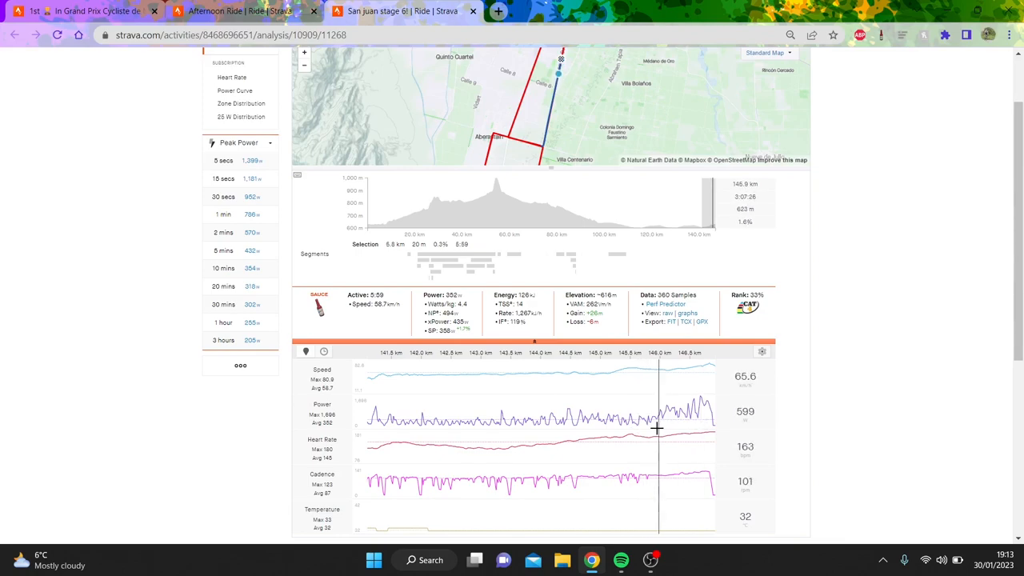
pyautogui.click(222, 214)
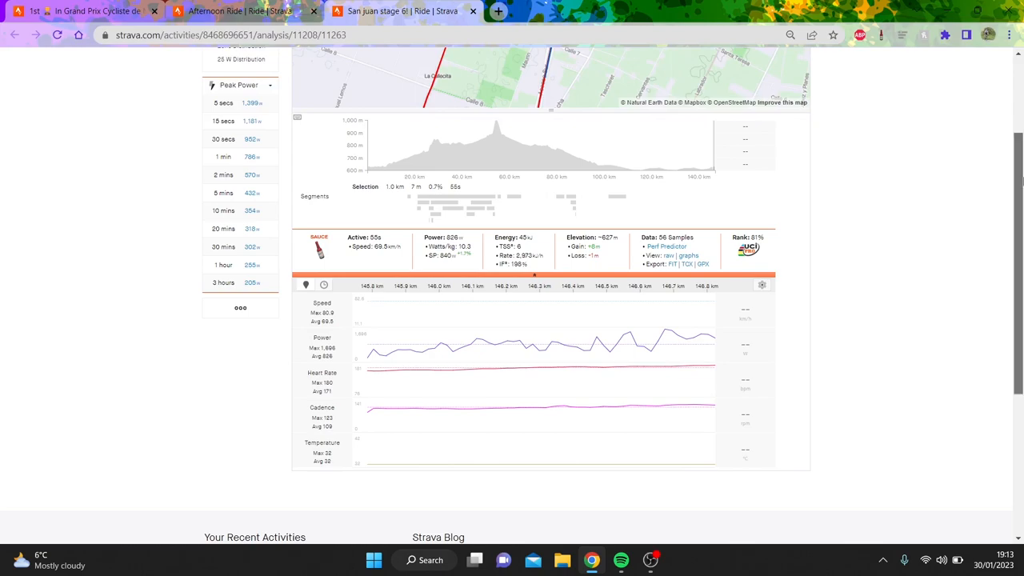
pyautogui.moveTo(669, 349)
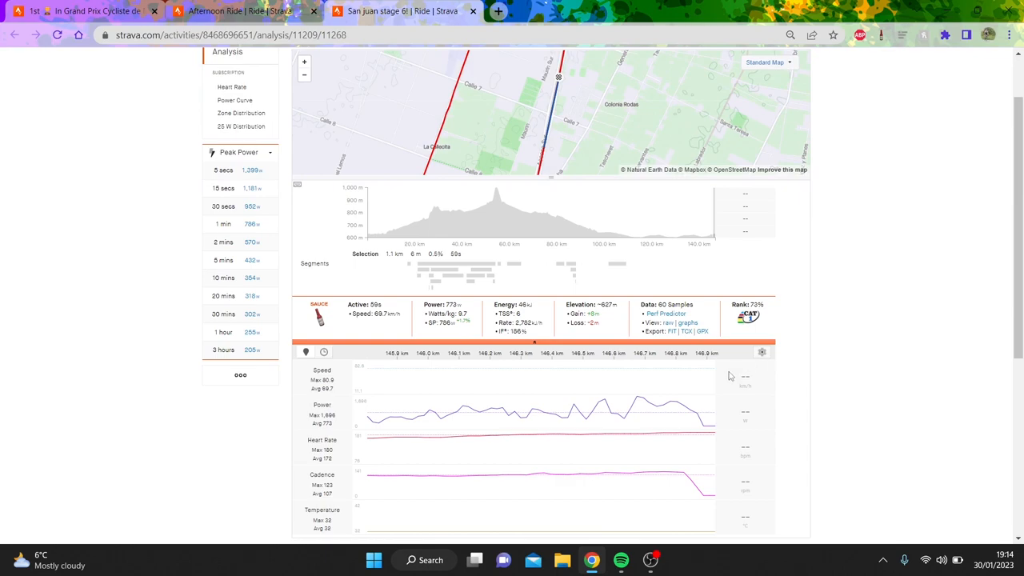
pyautogui.moveTo(708, 377)
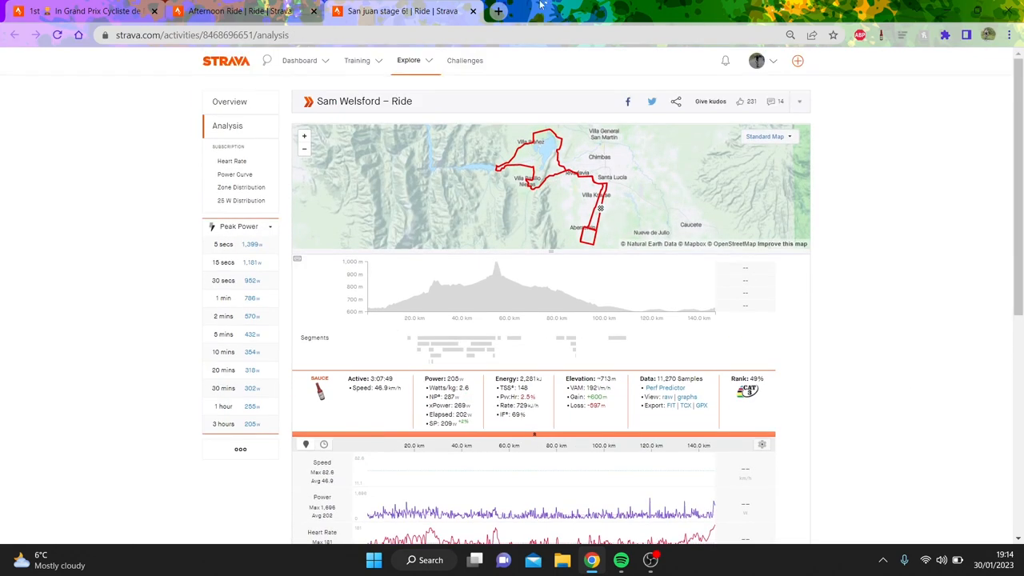
pyautogui.moveTo(530, 6)
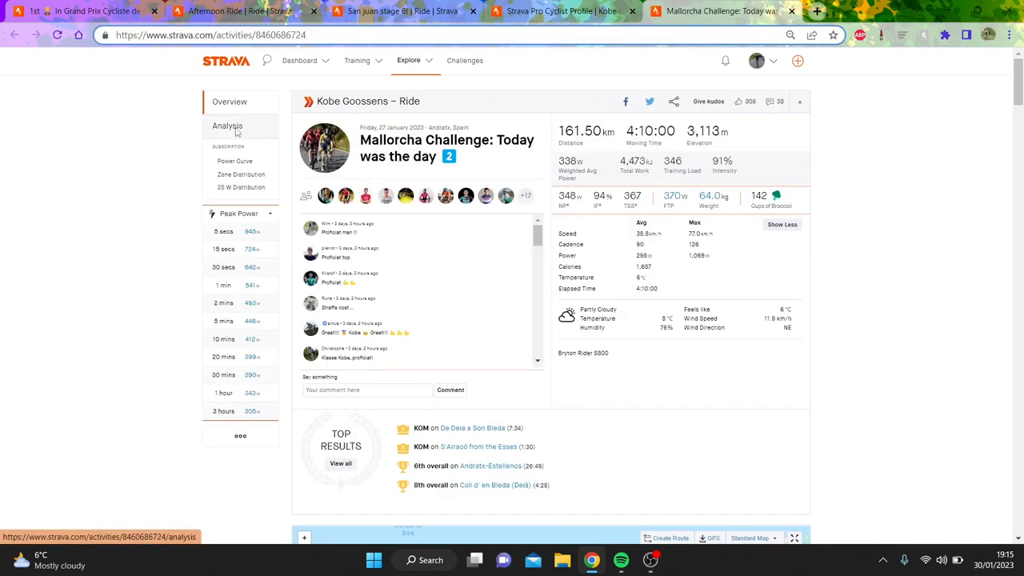
# Show the whole-ride analysis of the Mallorca Challenge ride
pyautogui.click(227, 125)
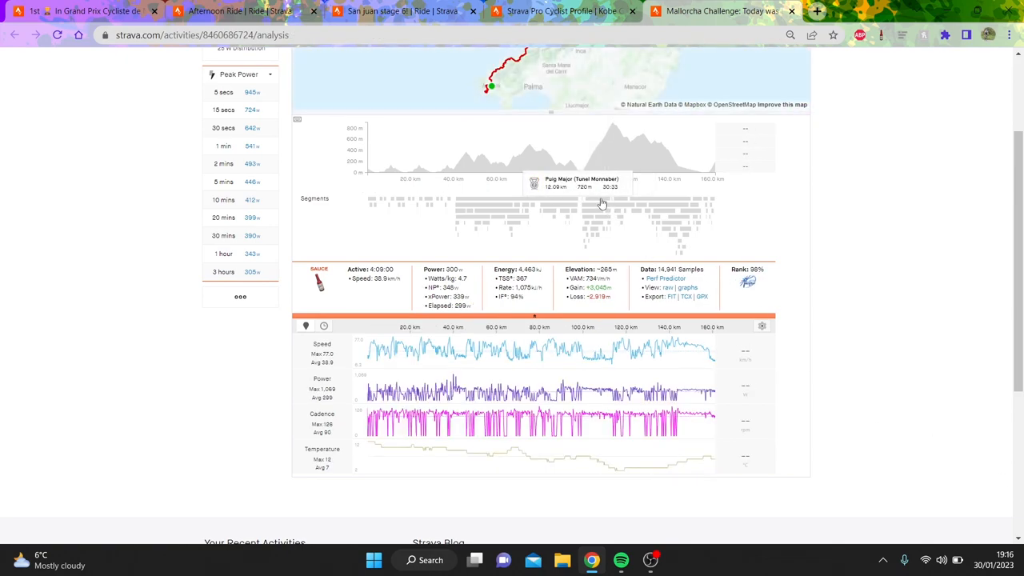
# Select a short steep climb near the end, about 2.6 km, 7 minutes at ~336 W
pyautogui.click(598, 198)
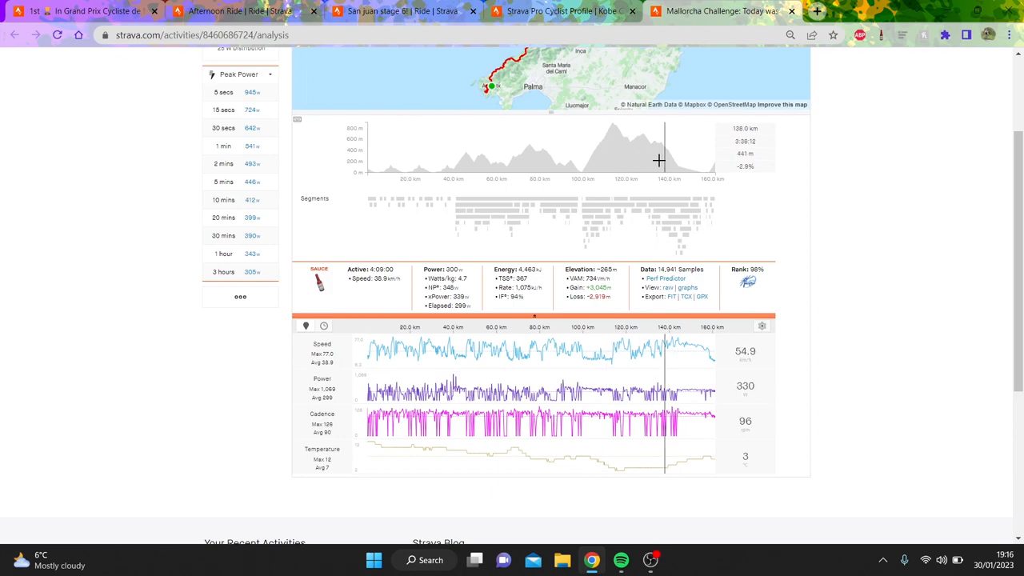
pyautogui.moveTo(691, 215)
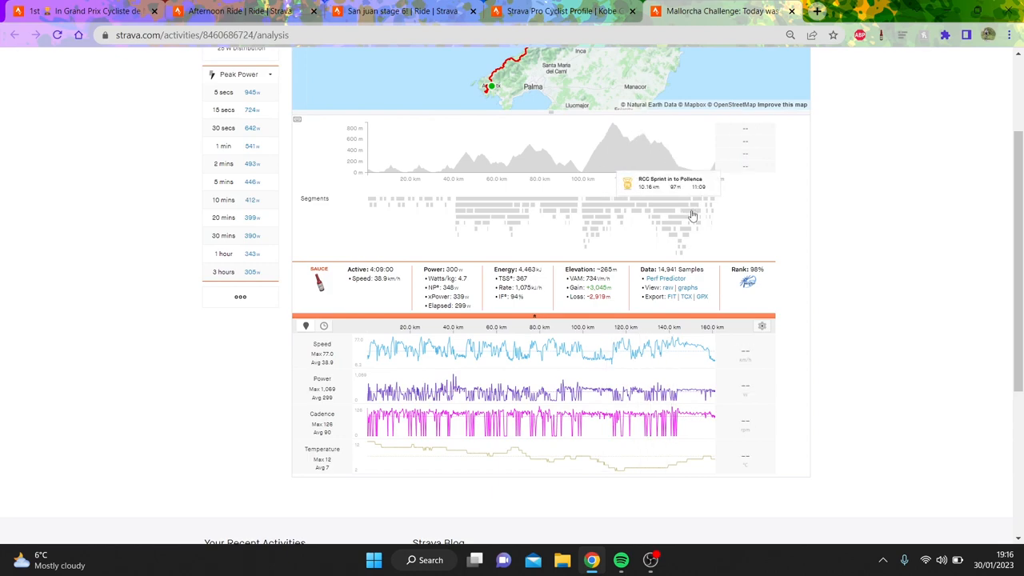
pyautogui.moveTo(685, 152); pyautogui.dragTo(717, 152)
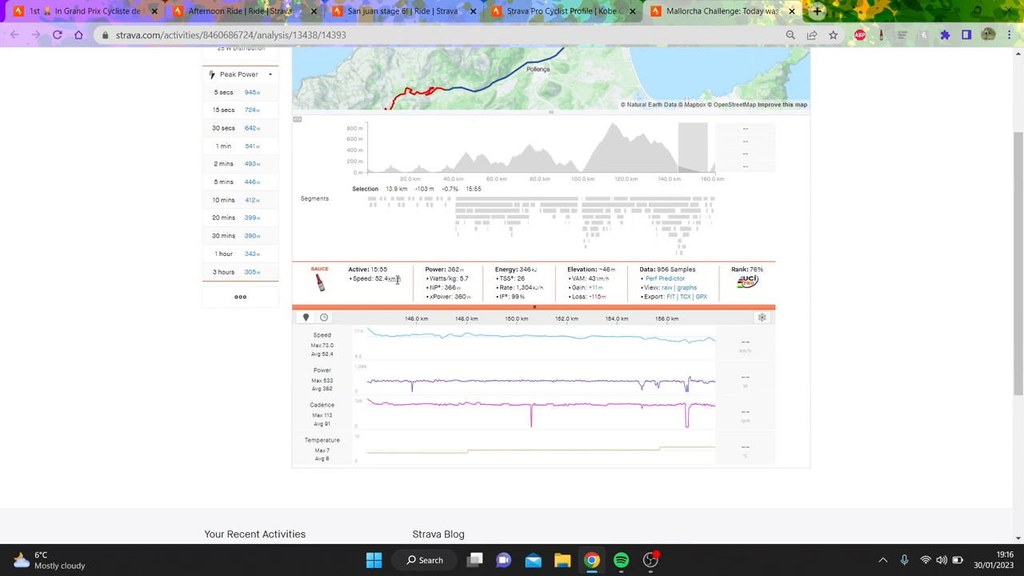
pyautogui.moveTo(482, 394)
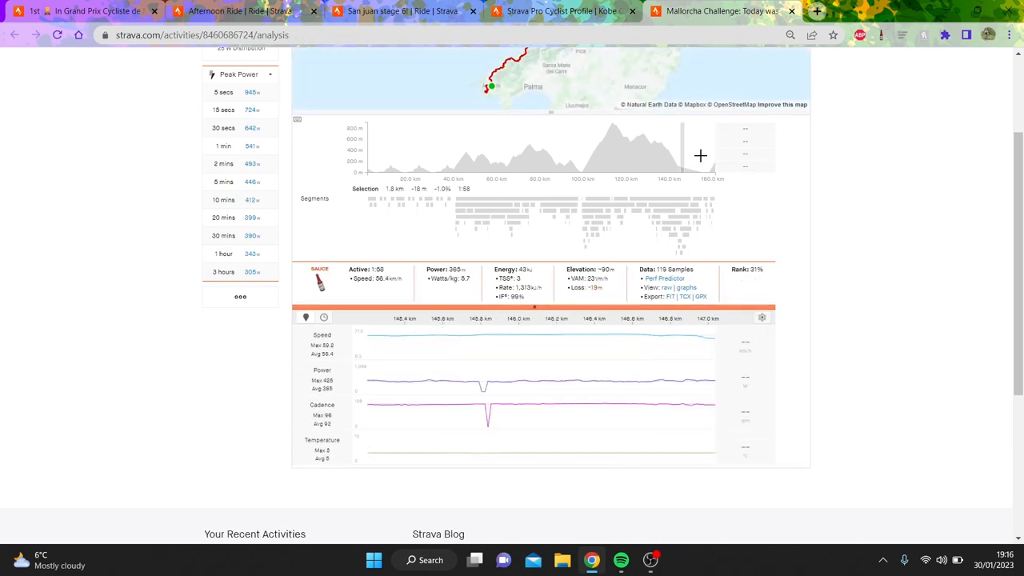
pyautogui.moveTo(685, 152); pyautogui.dragTo(724, 152)
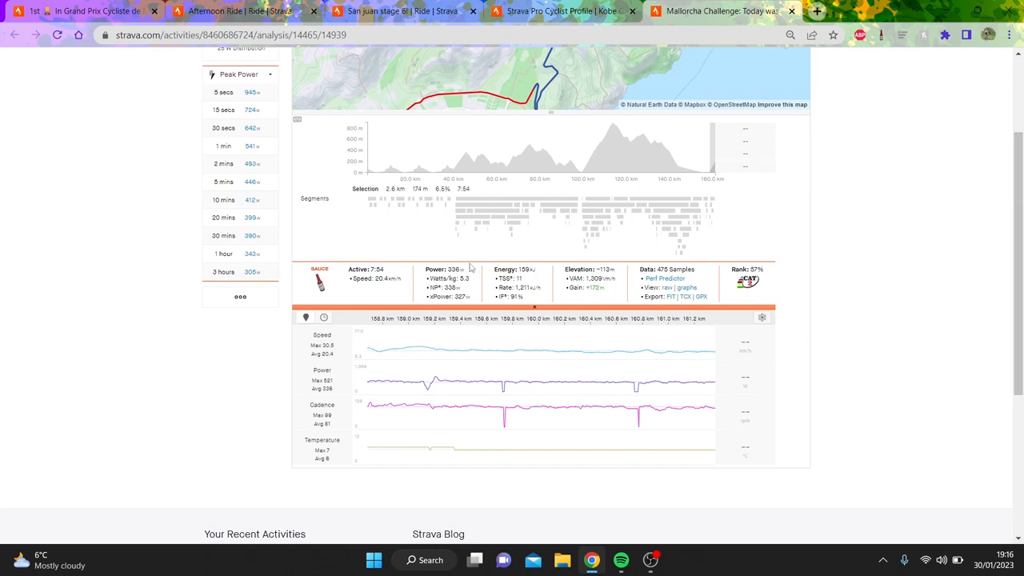
pyautogui.moveTo(517, 210)
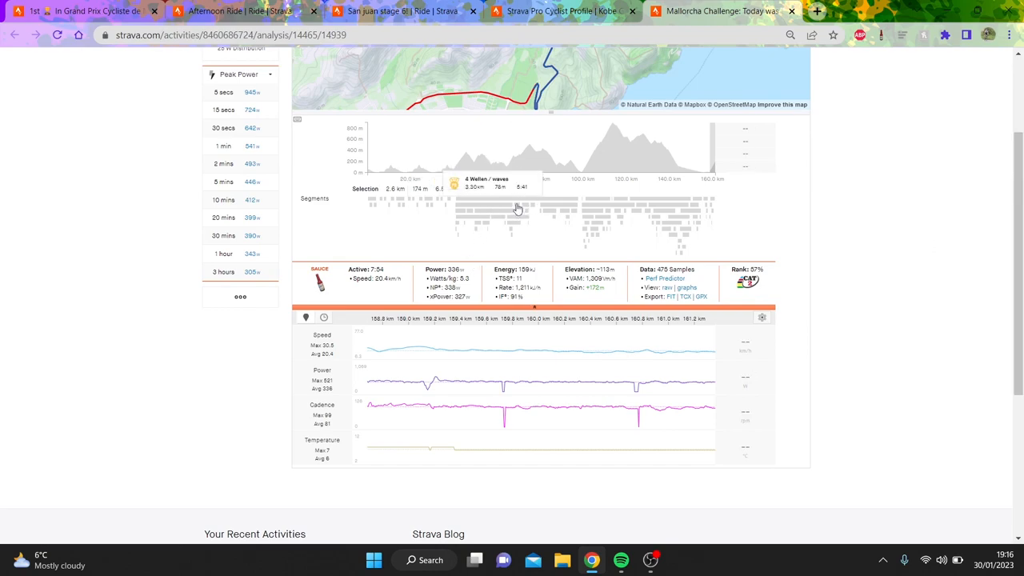